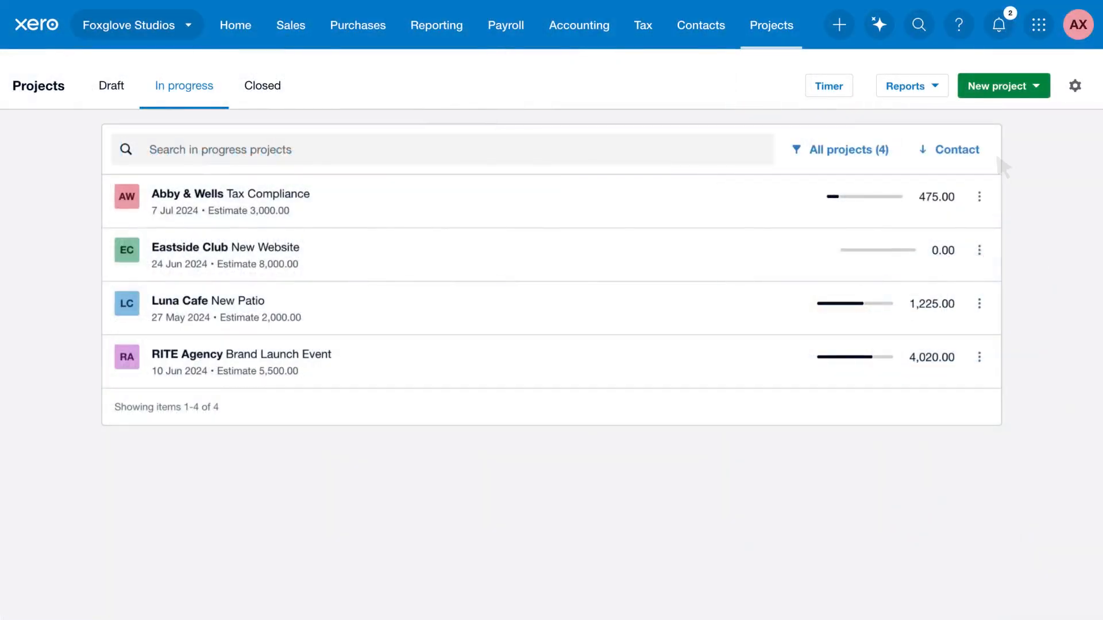
mouse_move(1039, 99)
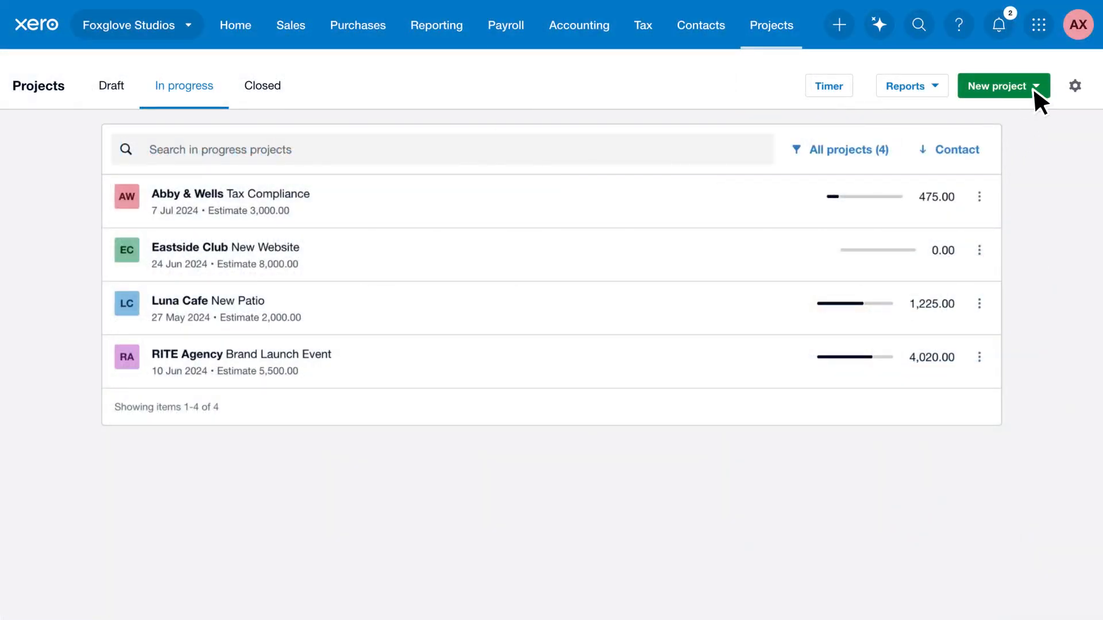
Step: Start a new Abby & Wells project named Business growth, due 31 Dec 2022, estimate 2,000.00
click(995, 86)
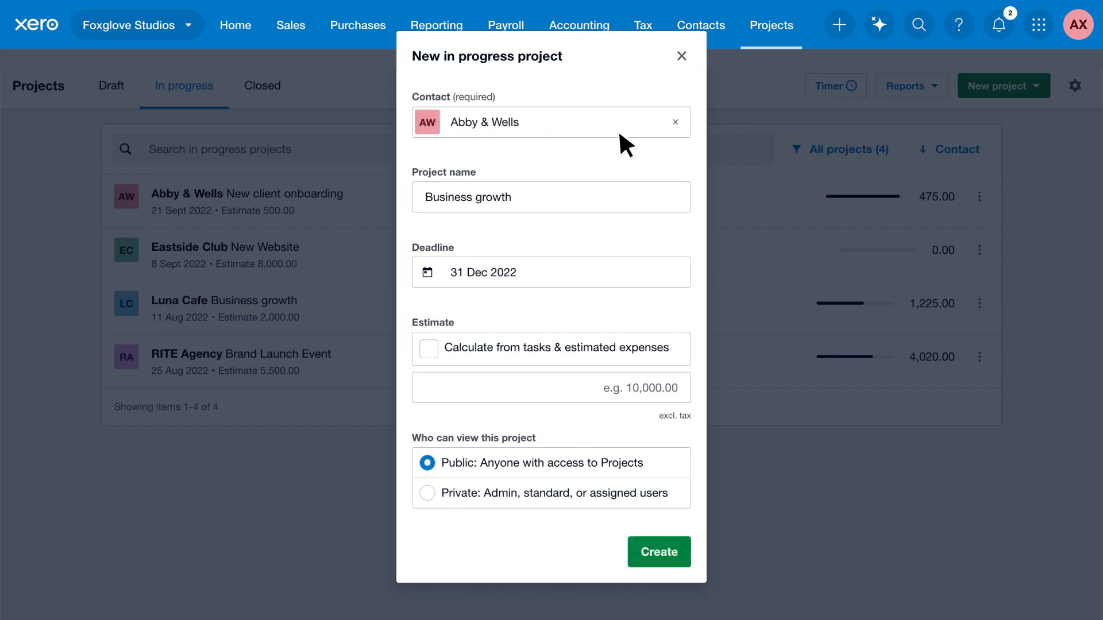
mouse_move(574, 379)
text(2,000)
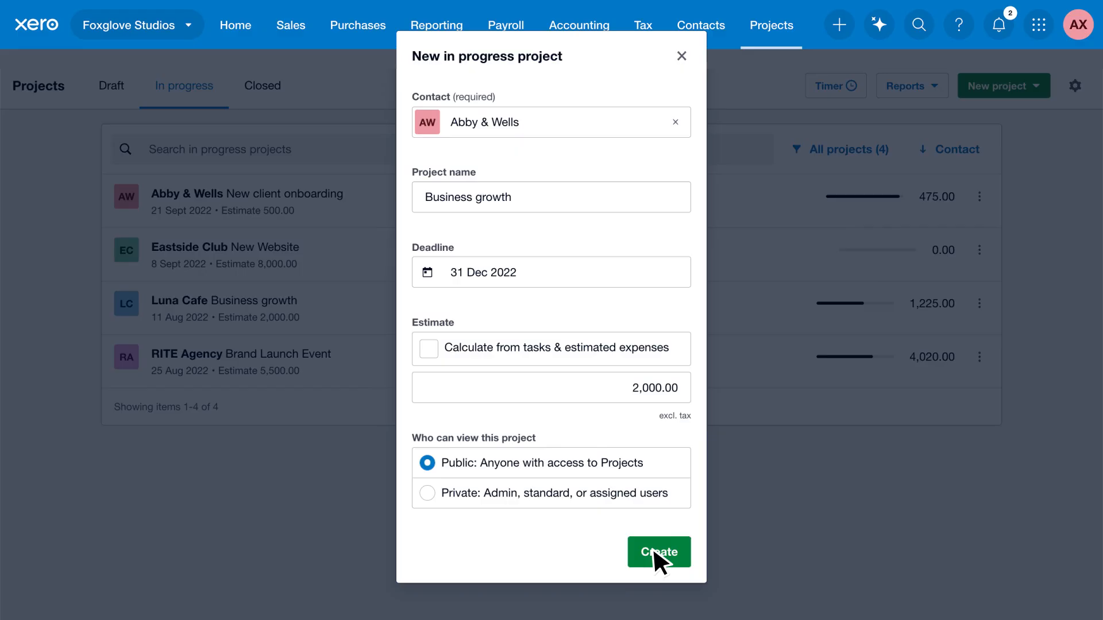
click(658, 552)
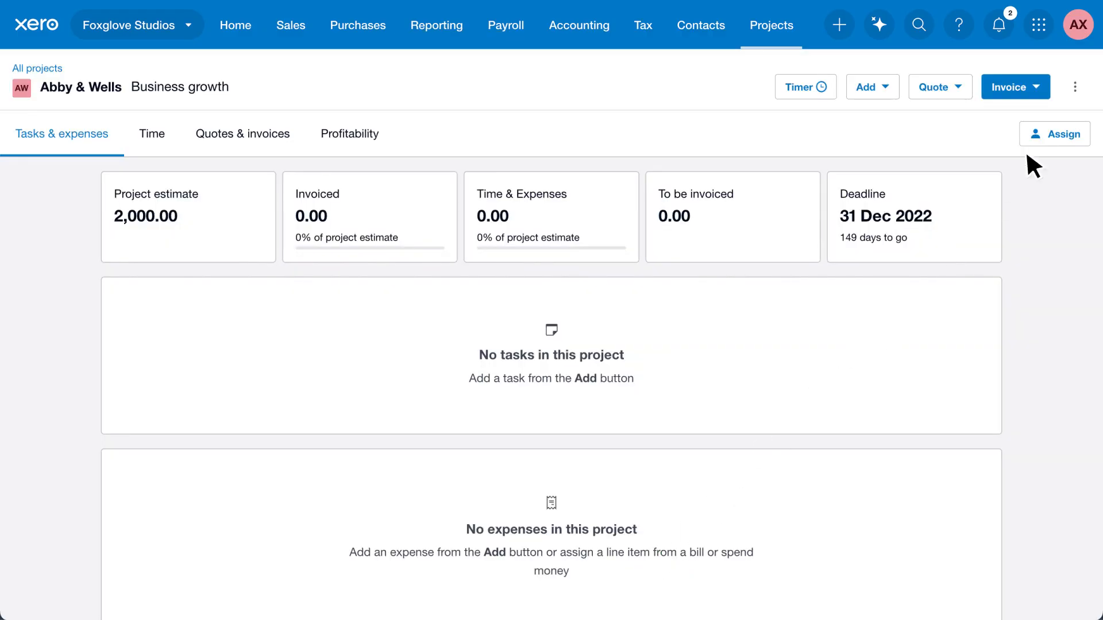
click(1055, 134)
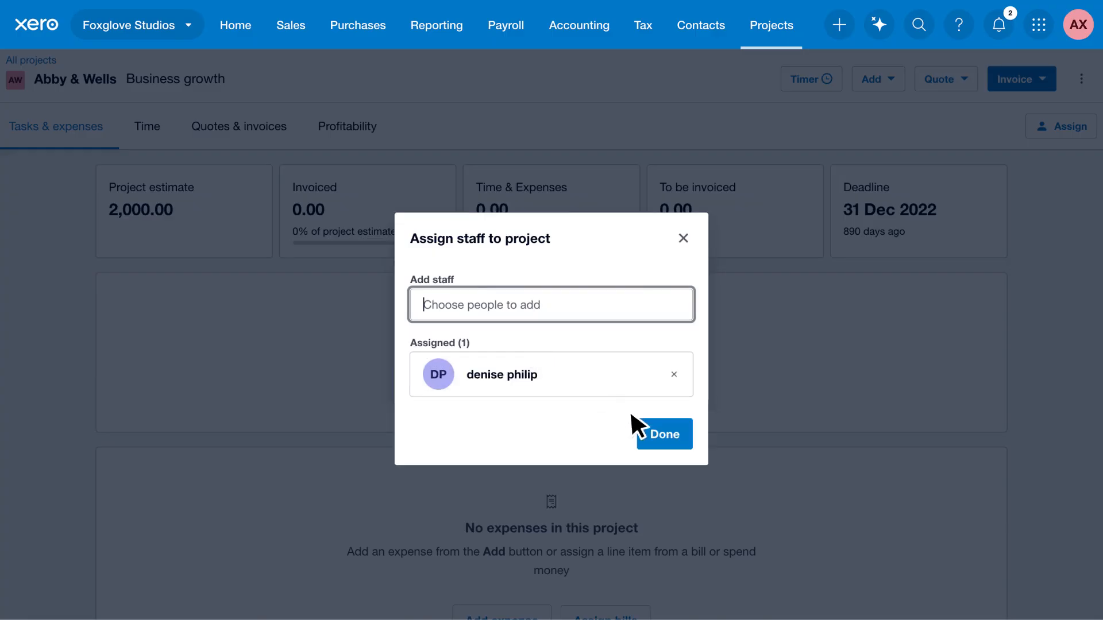
click(661, 434)
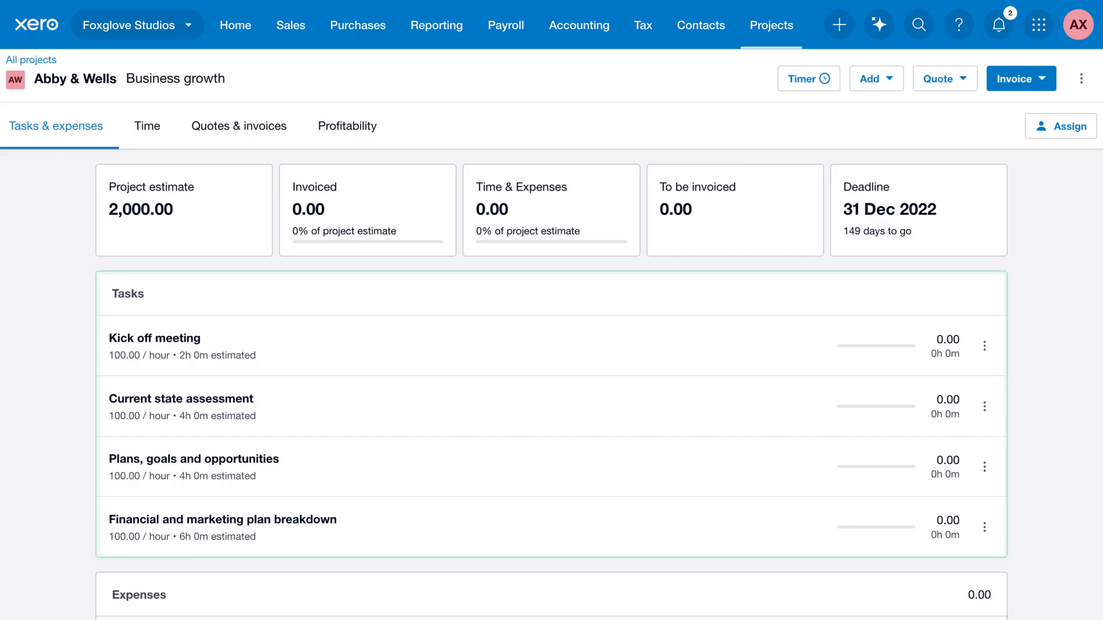
scroll(down, 3)
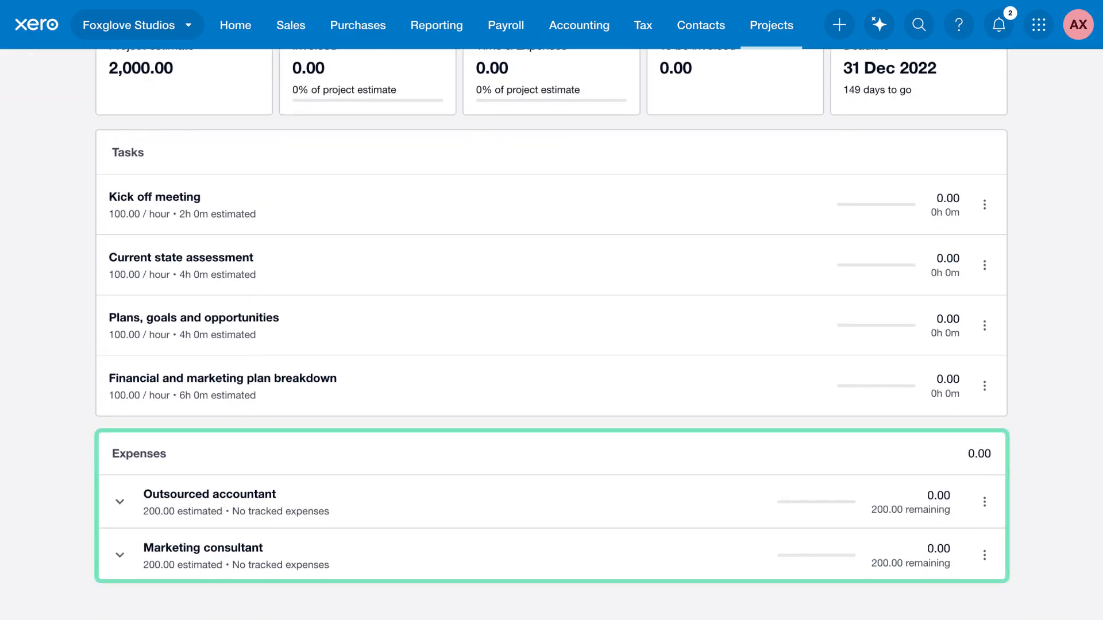
scroll(up, 3)
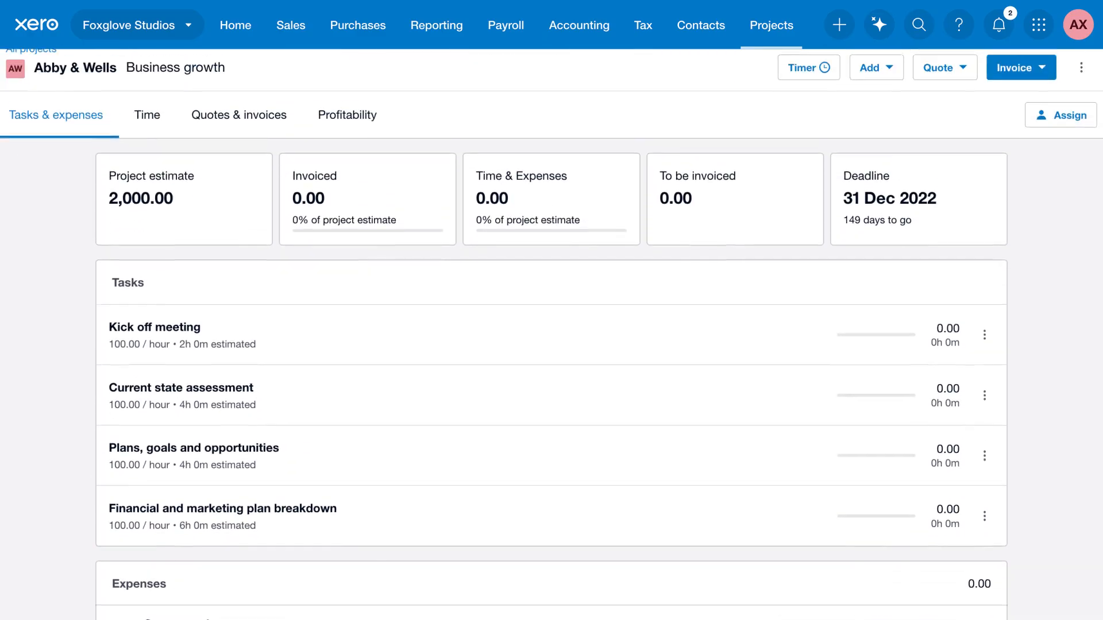
Step: Open the project's Add dropdown showing Time entry and Expense options
click(875, 67)
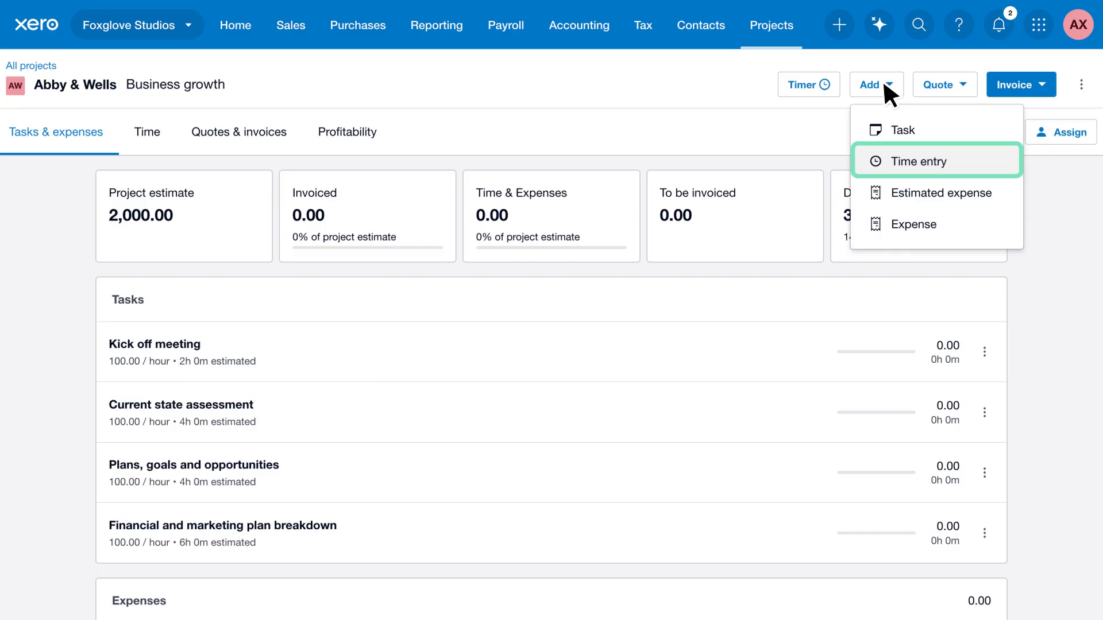
mouse_move(916, 223)
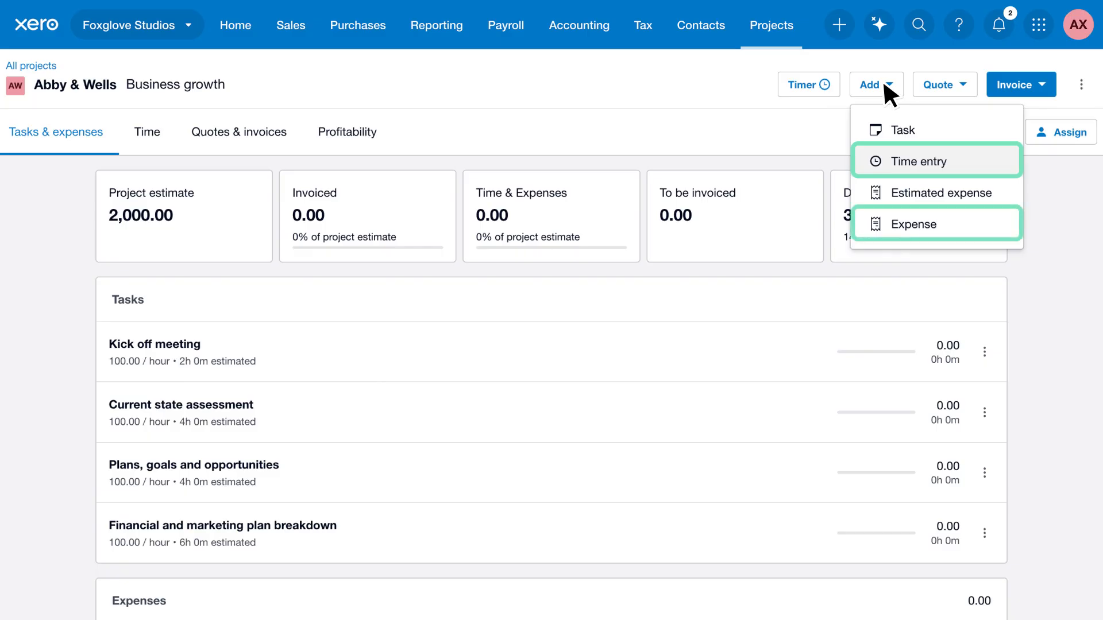
mouse_move(833, 98)
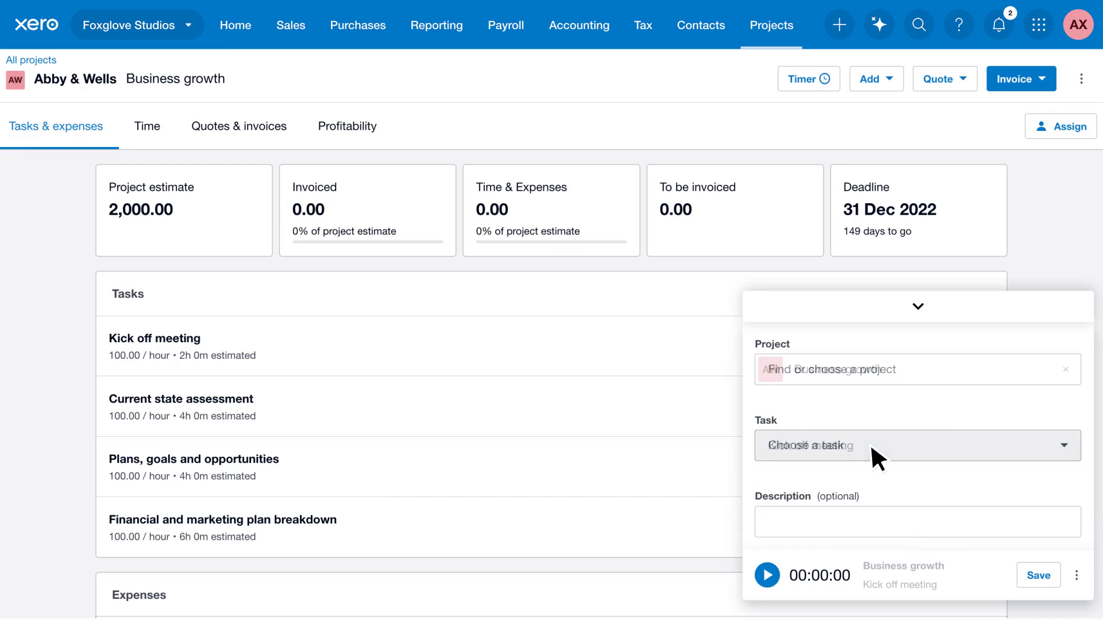
Step: Time the Kick off meeting task with the timer and save the entry
click(766, 574)
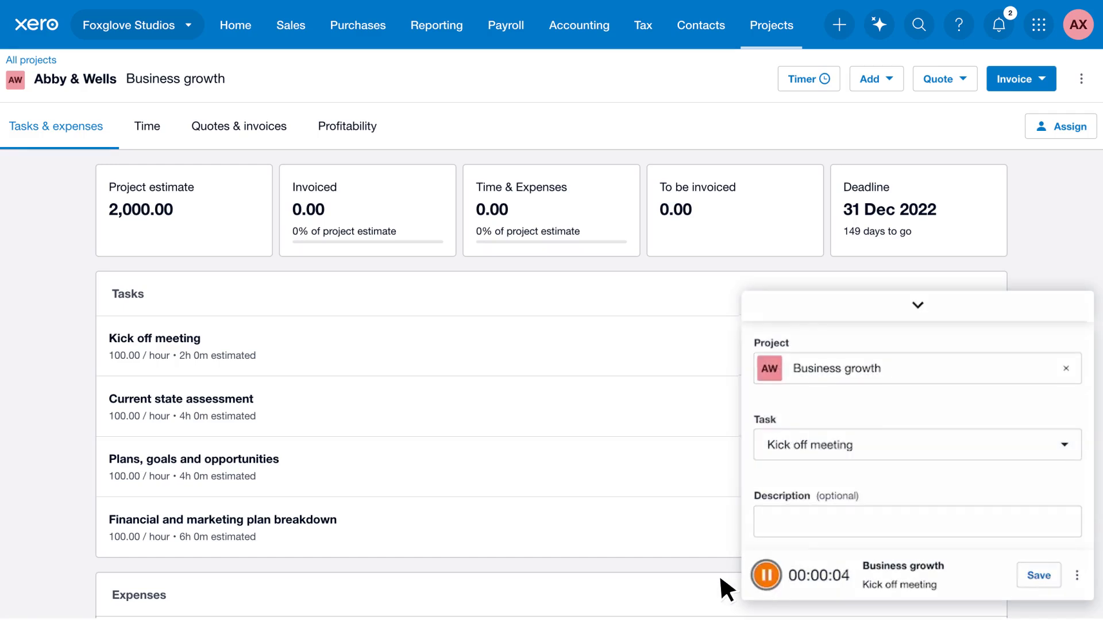
click(765, 575)
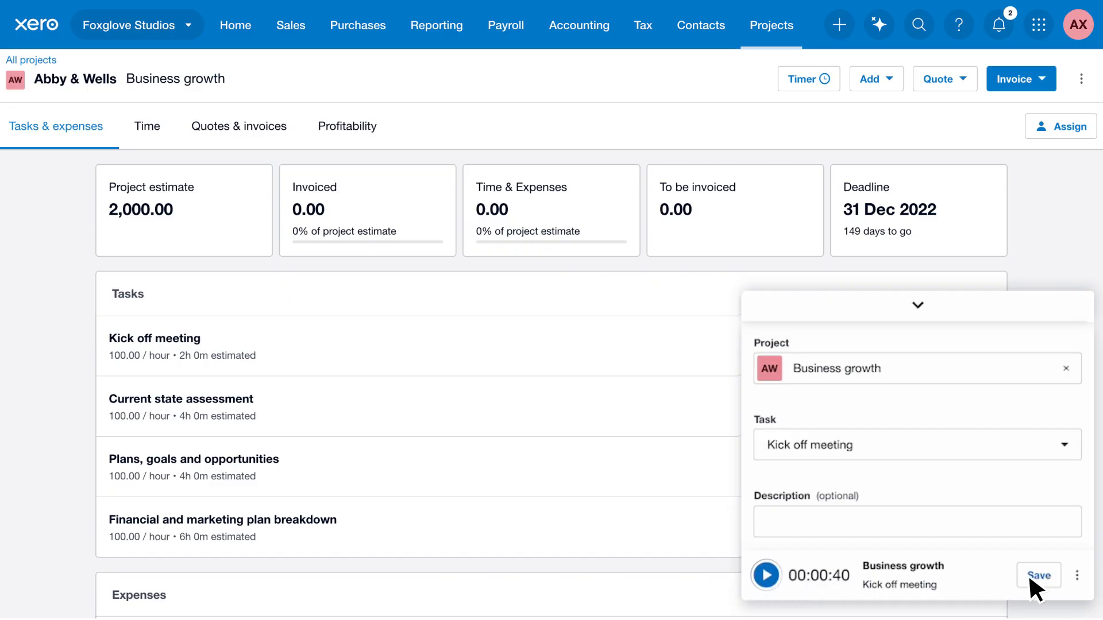
click(1039, 575)
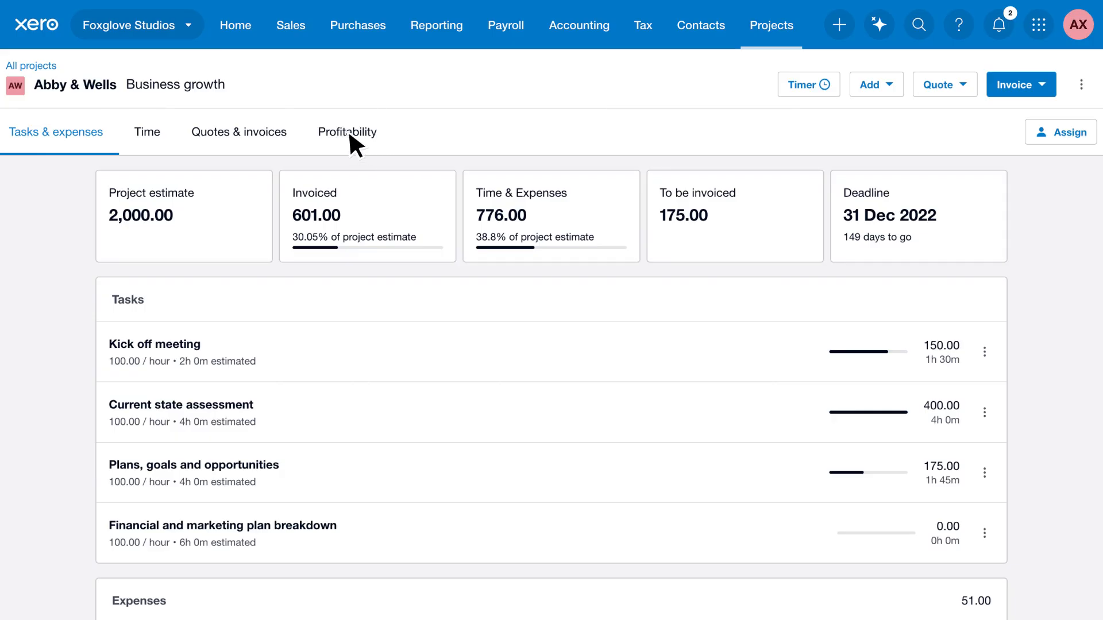
Step: Show the Business growth profitability view: 332.50 profit from 601.00 invoiced
click(347, 131)
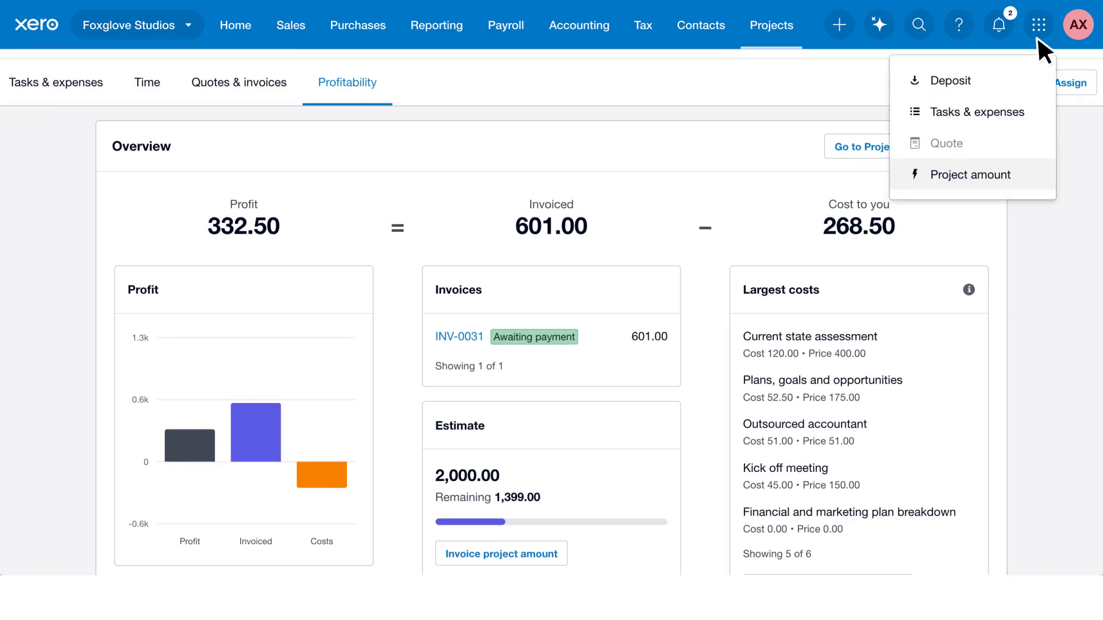
mouse_move(972, 112)
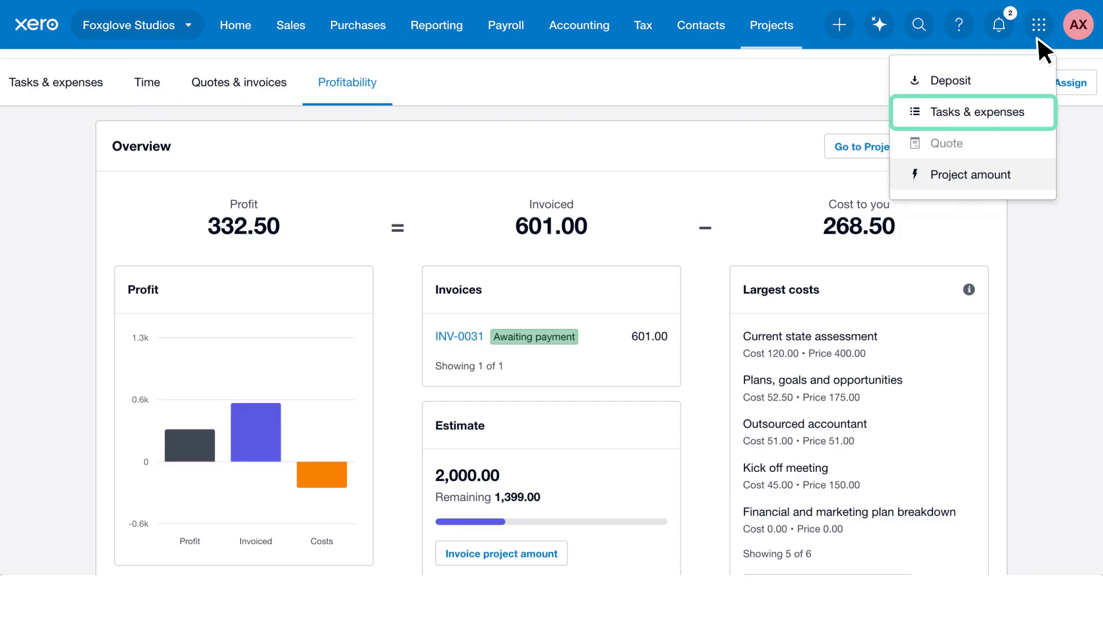
mouse_move(970, 174)
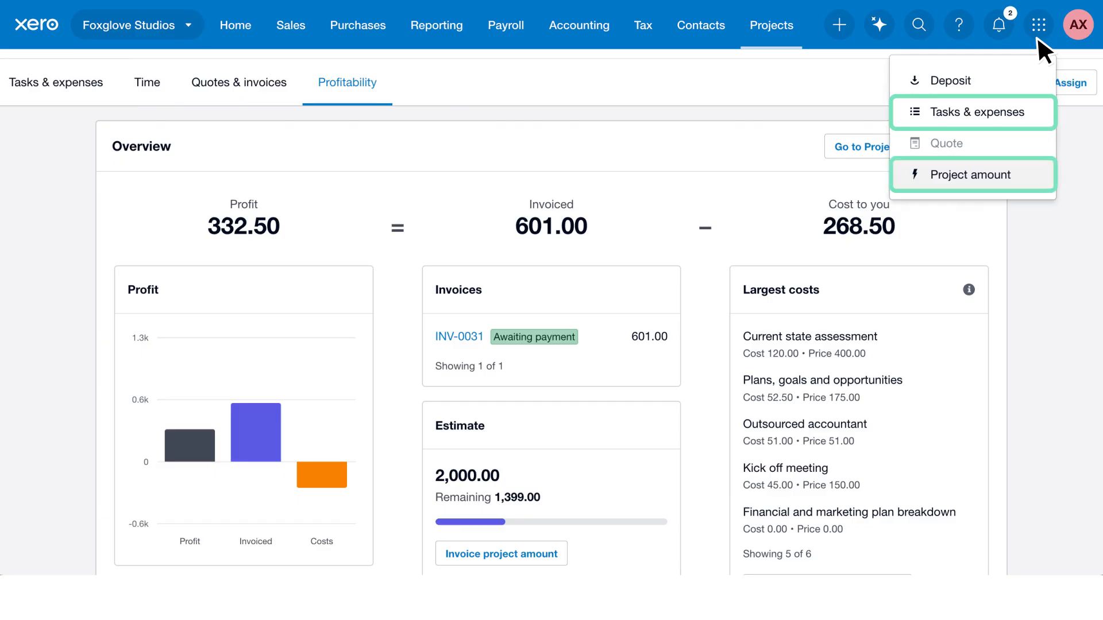
Step: Go back to All projects and search help for "Set up projects"
click(770, 25)
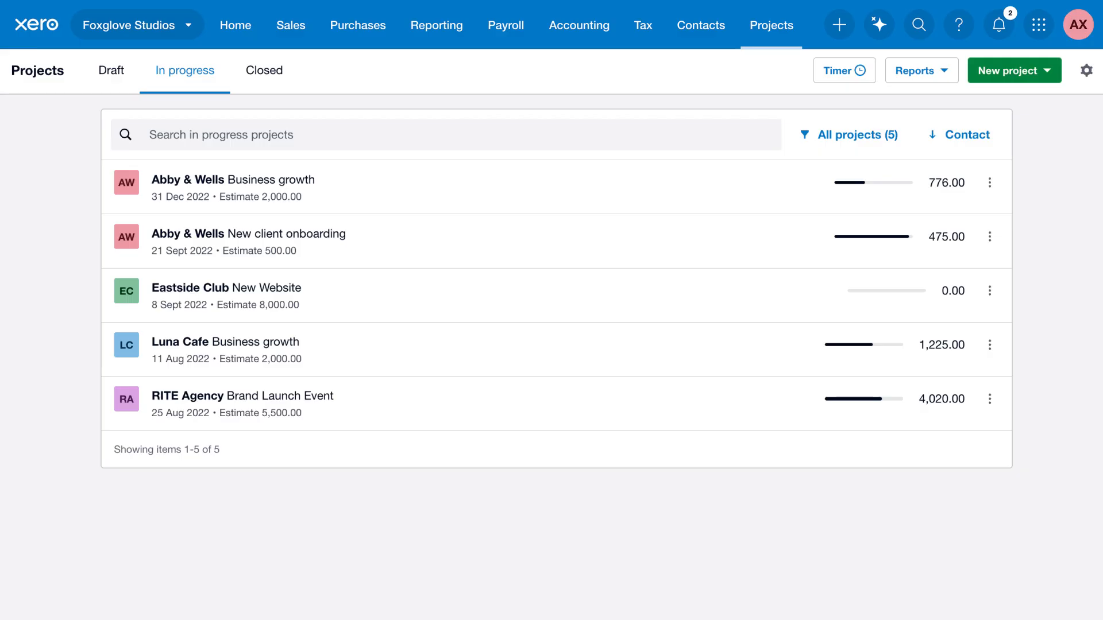
mouse_move(1010, 121)
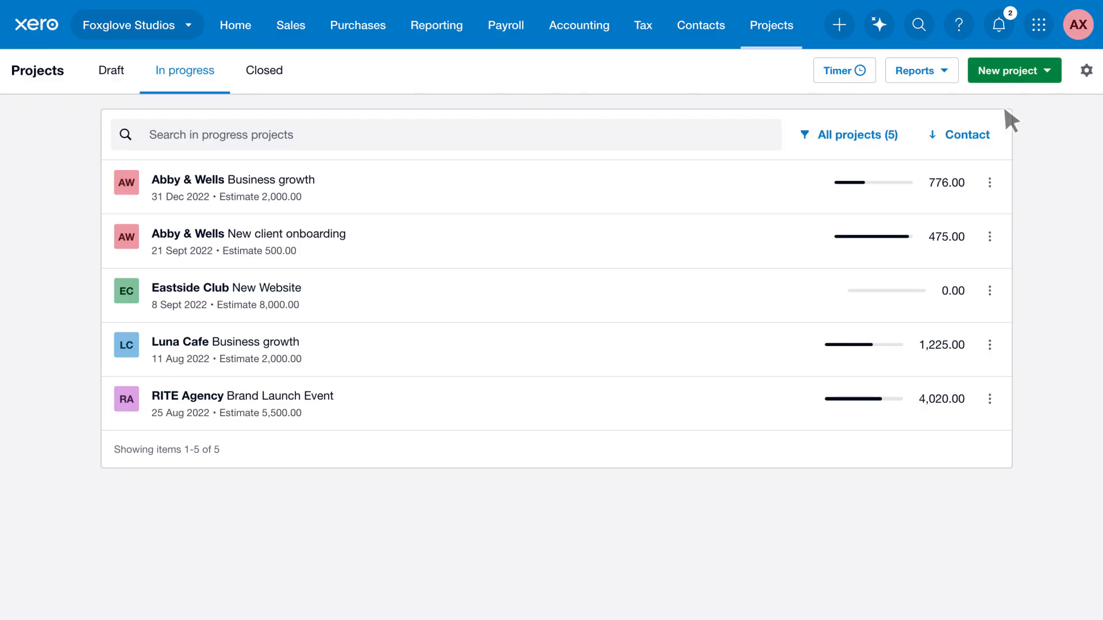
mouse_move(992, 76)
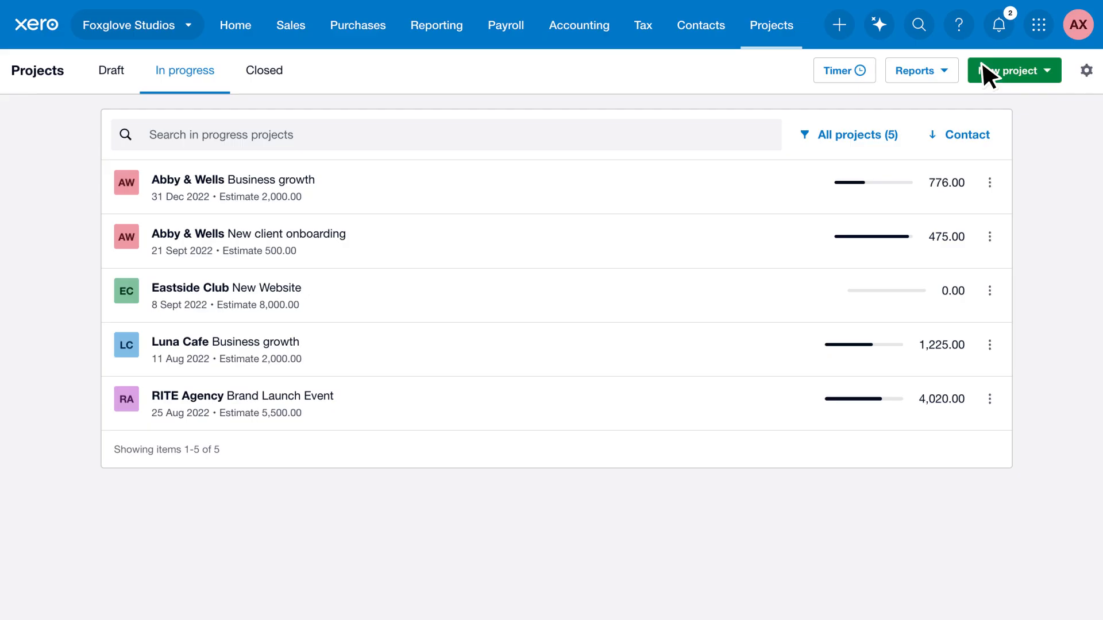
click(958, 25)
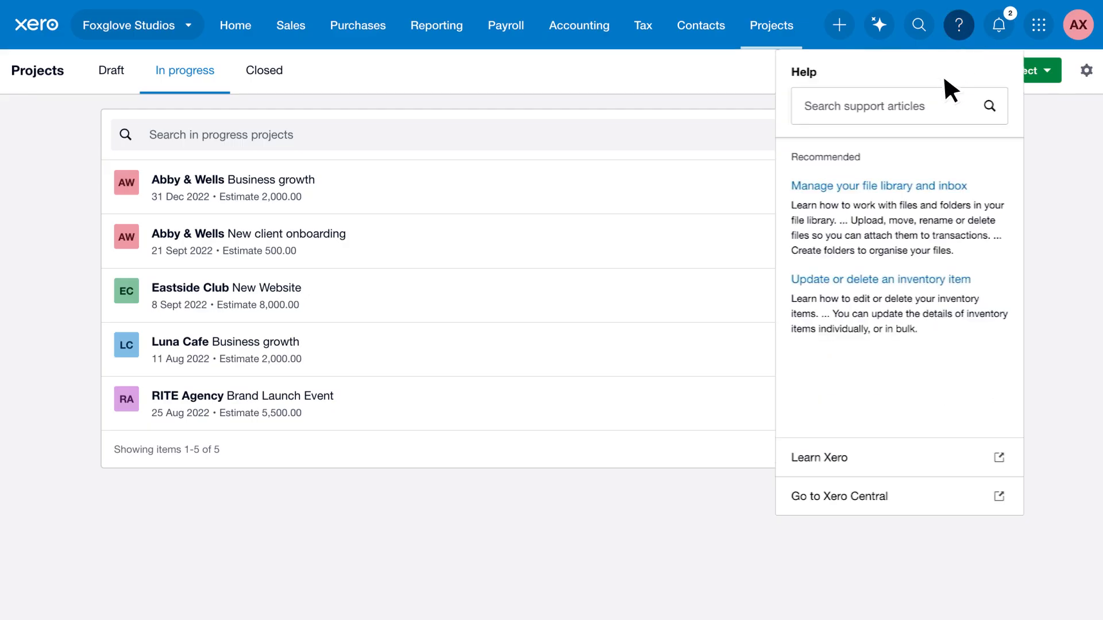
text(Set up projects)
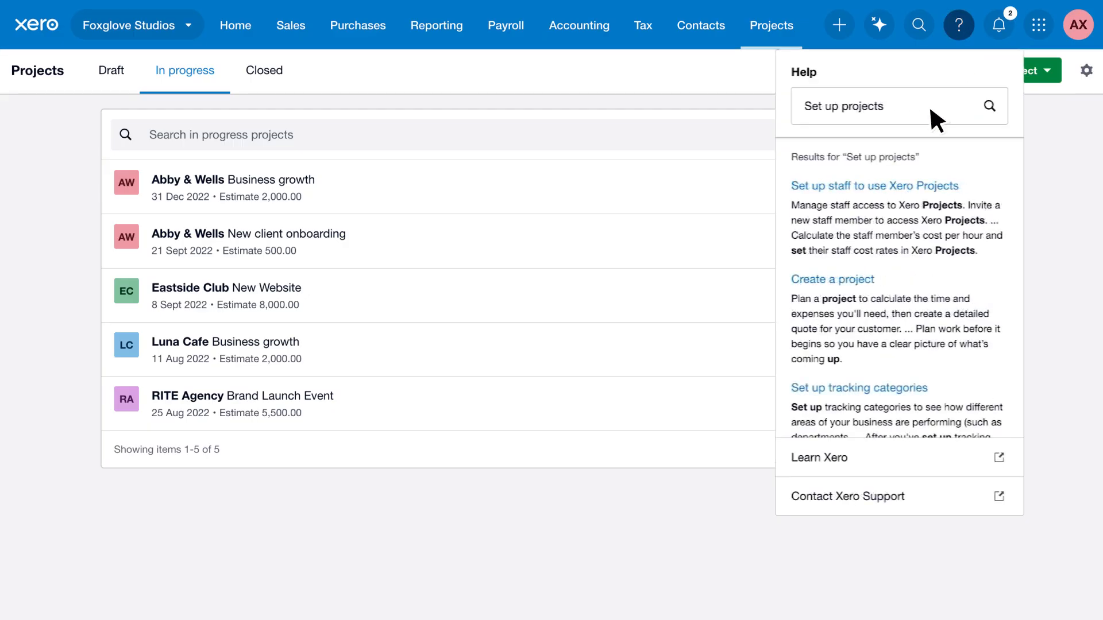